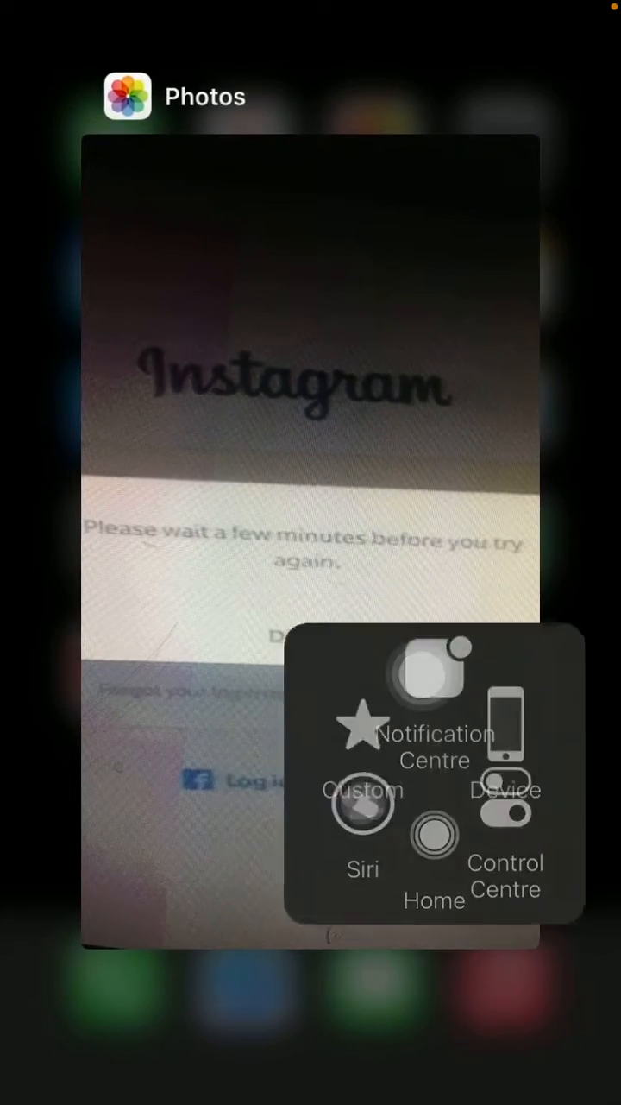
# - Exit the App Switcher and launch the App Store, which shows a no-connection notice
pyautogui.click(434, 836)
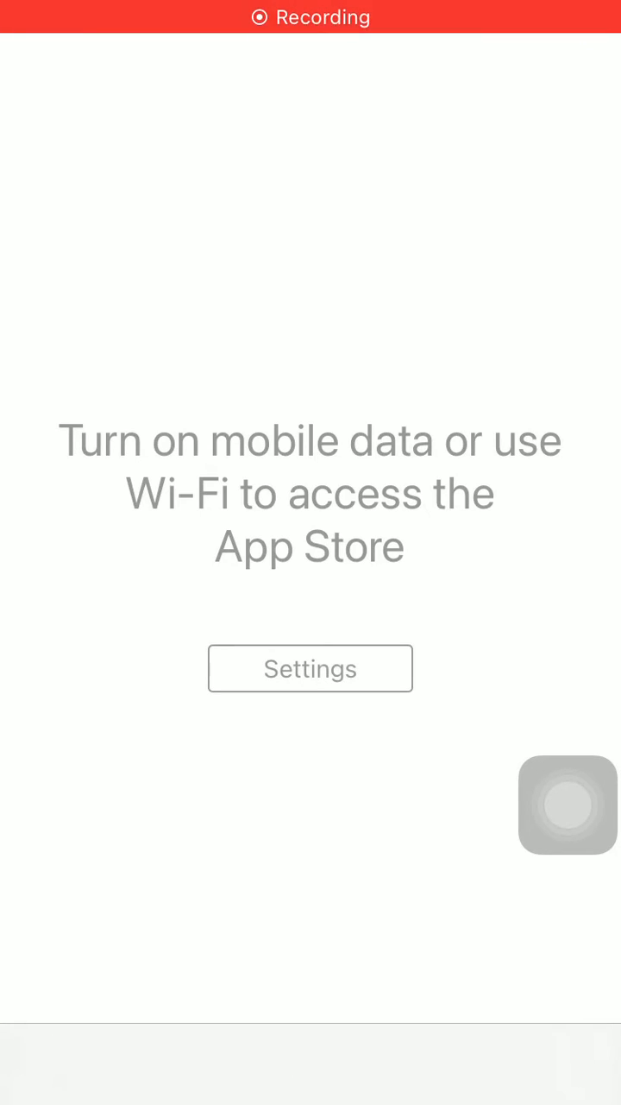
# - Go from the App Store notice to Wi-Fi settings, then return home via AssistiveTouch
pyautogui.click(310, 668)
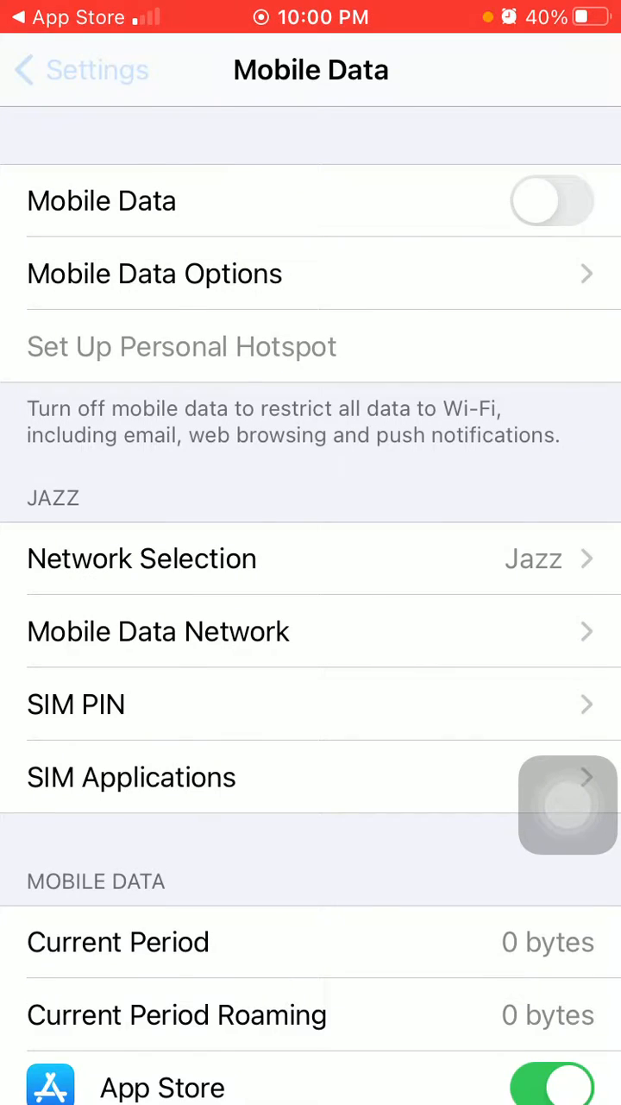
pyautogui.click(80, 70)
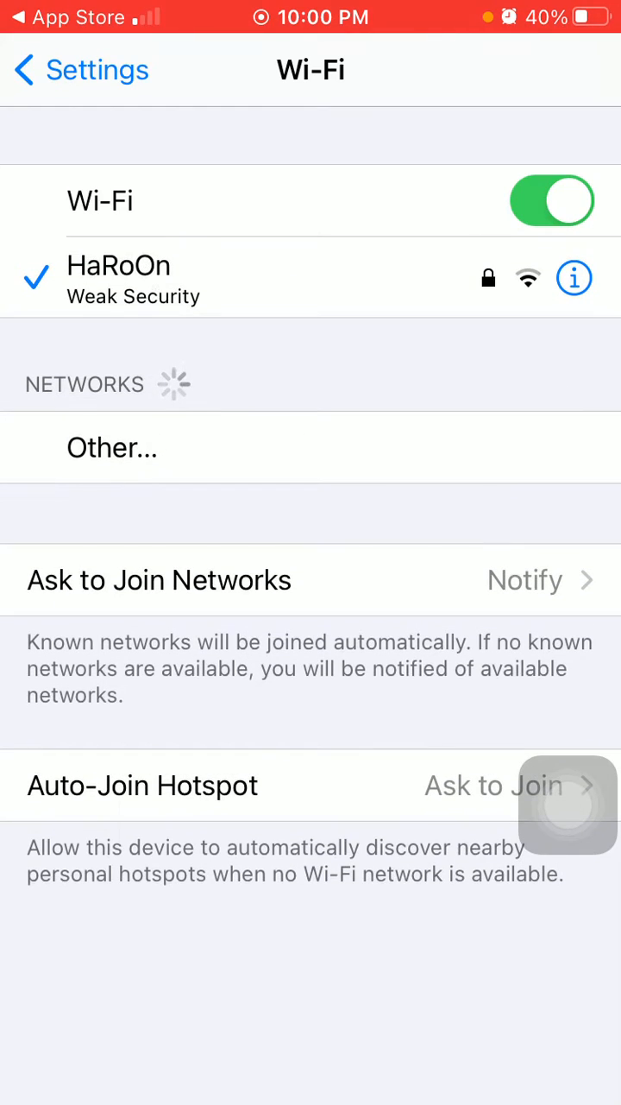
pyautogui.click(568, 803)
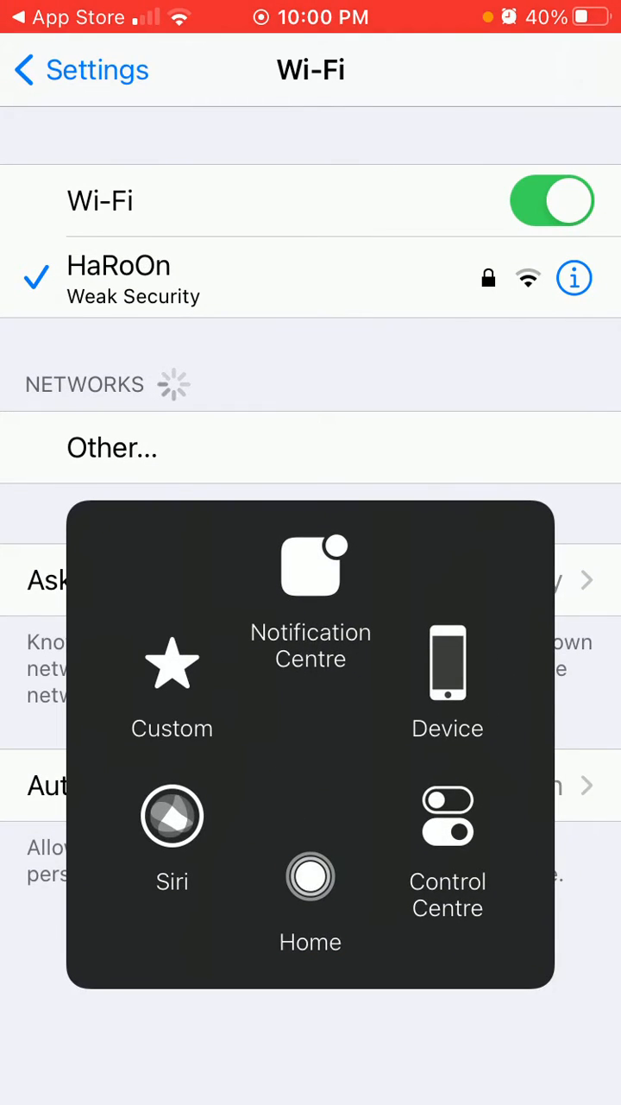
pyautogui.click(311, 876)
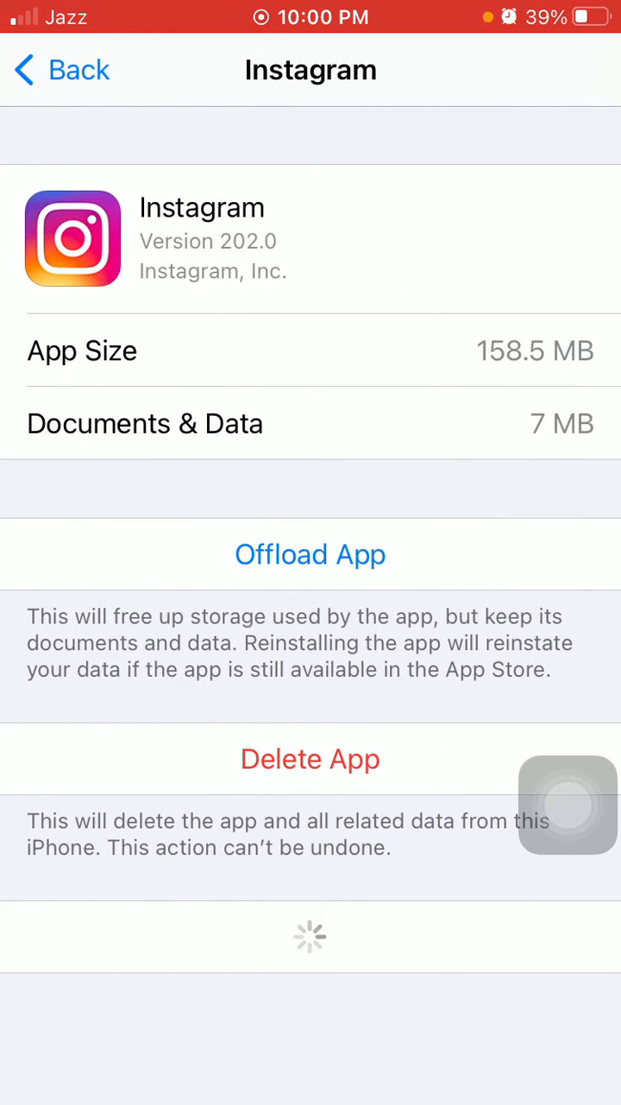
# - Confirm Offload App for Instagram, then close Settings and go back home
pyautogui.click(311, 554)
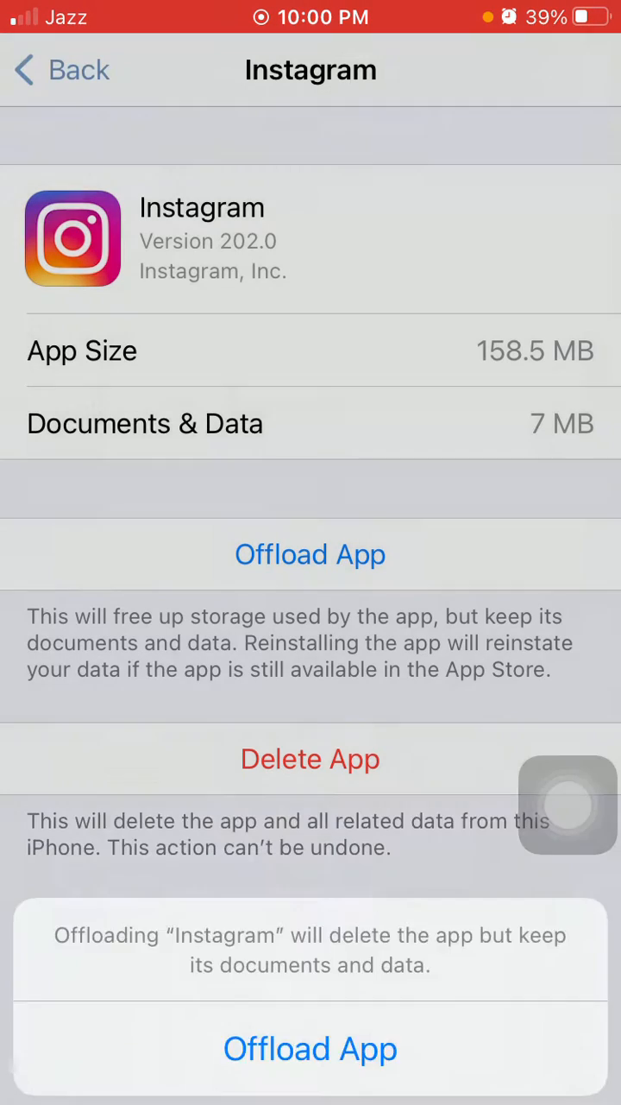
pyautogui.click(568, 805)
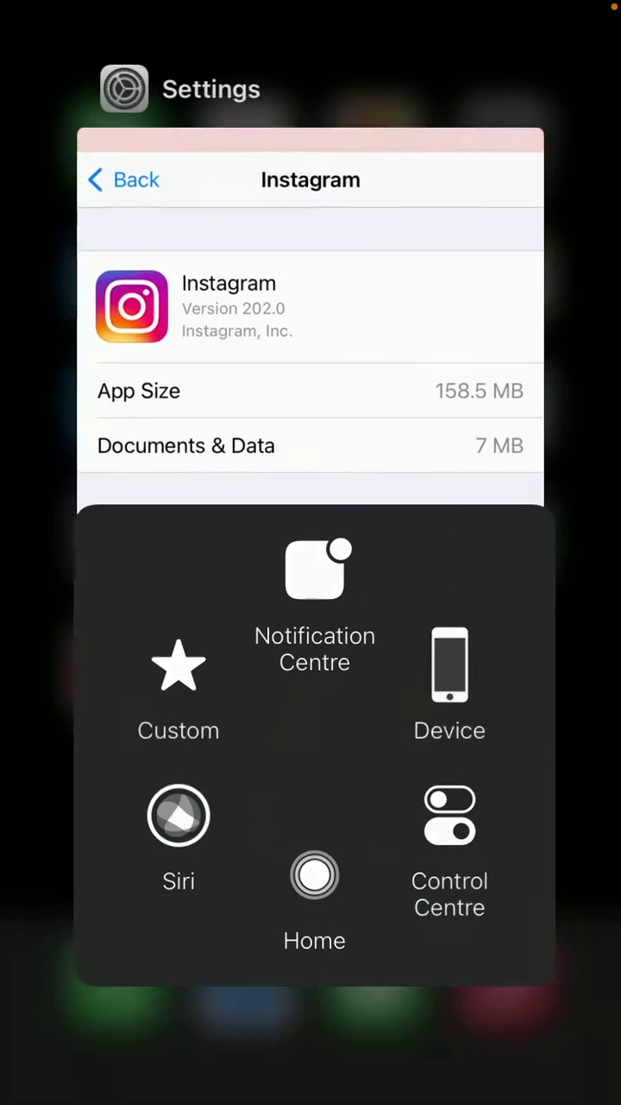
pyautogui.click(314, 875)
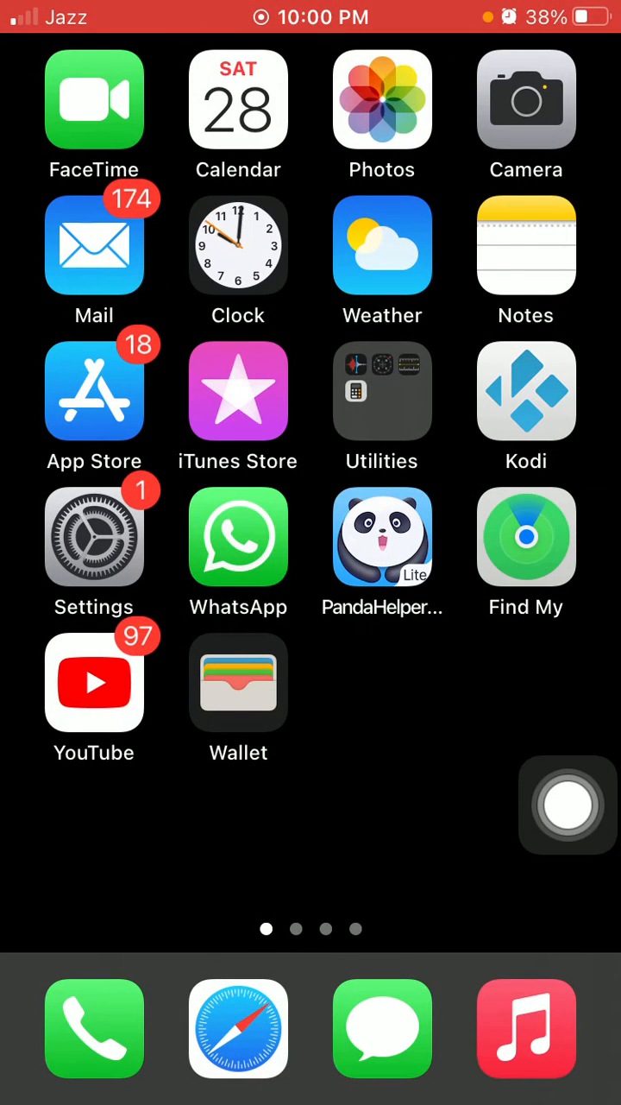